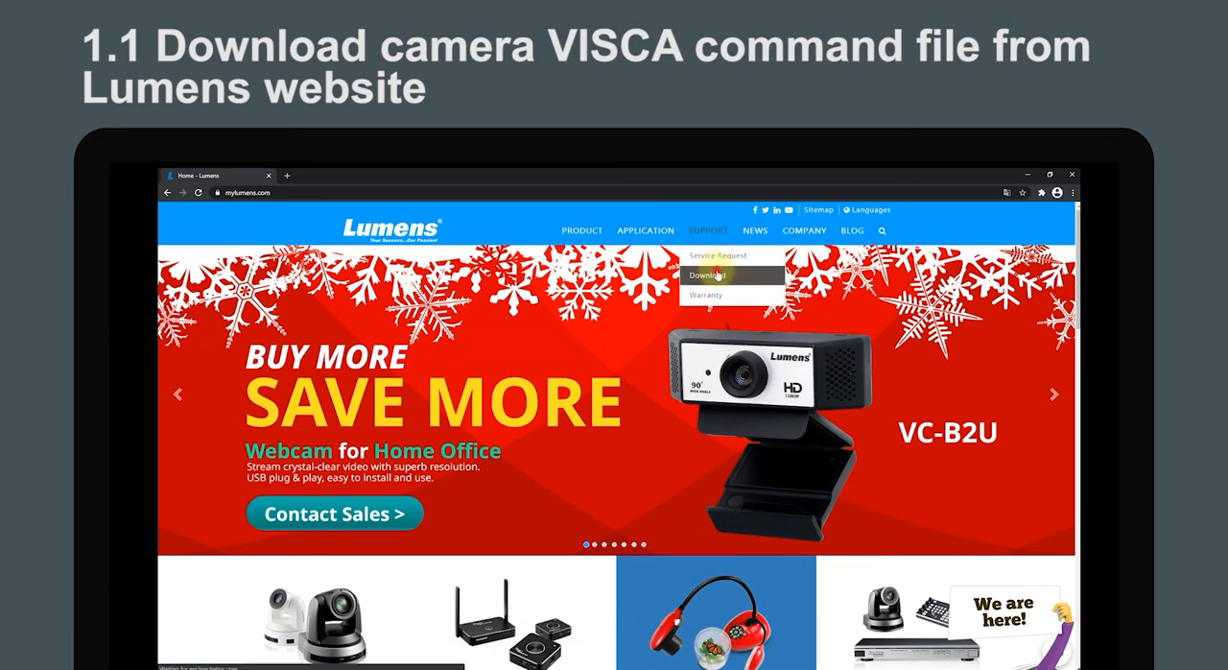
- Browse Lumens downloads to the VC-A61P RS-232 Command Set page
click(707, 275)
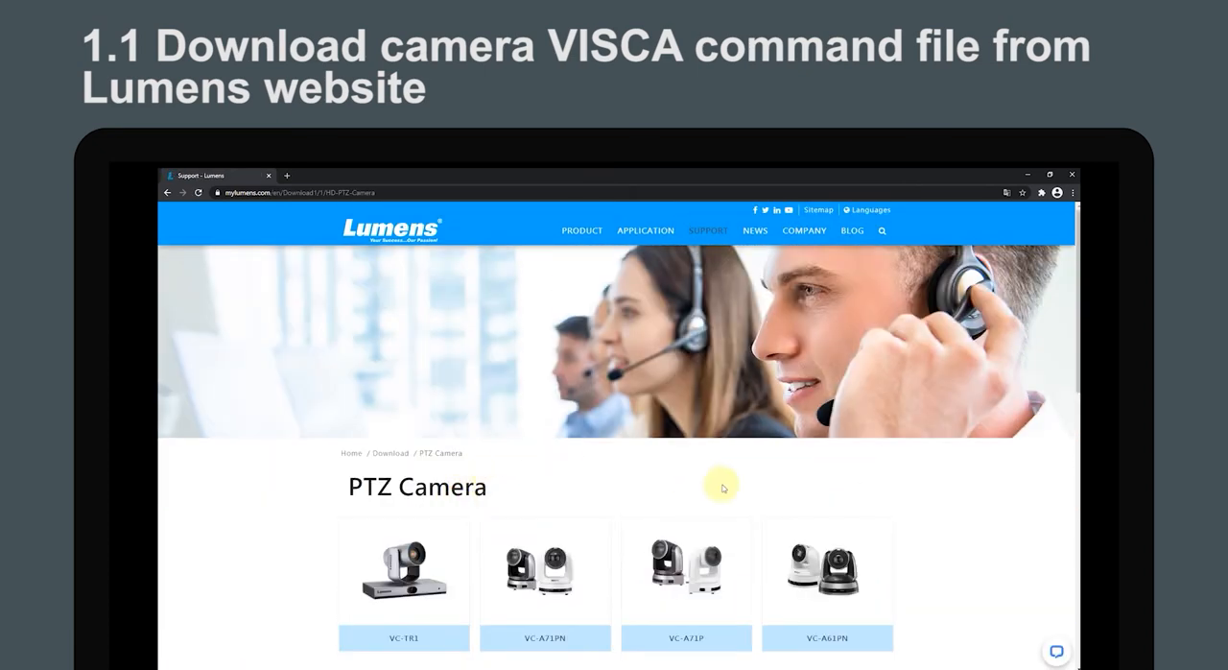
scroll(down, 3)
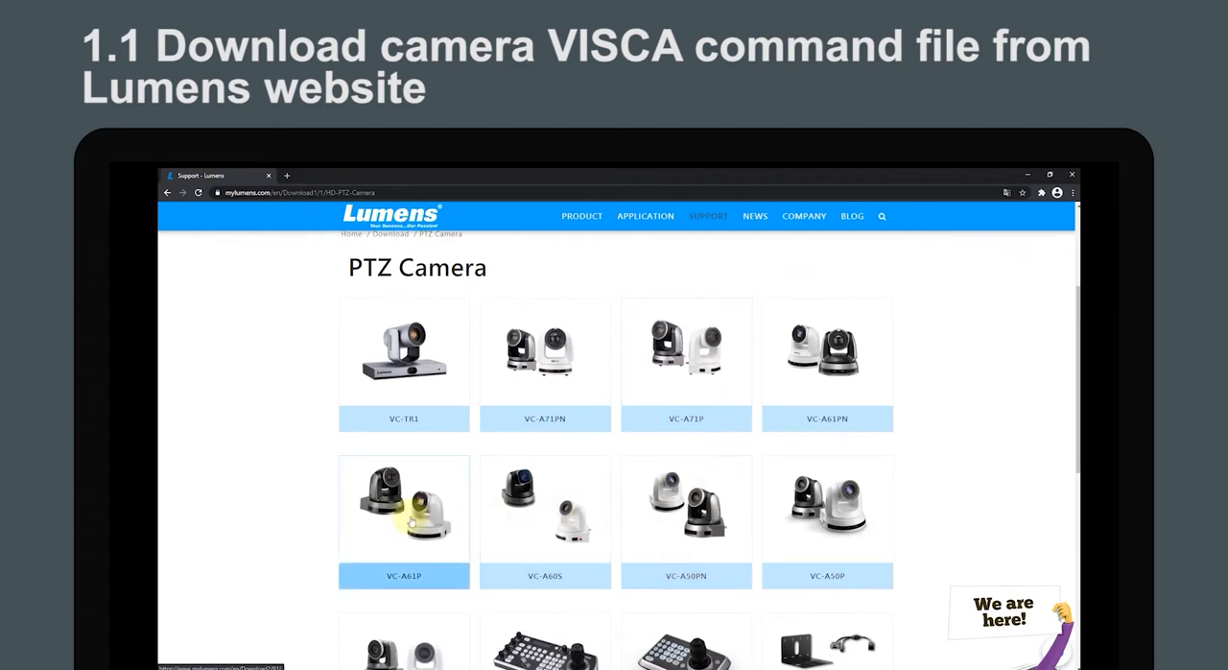
click(403, 504)
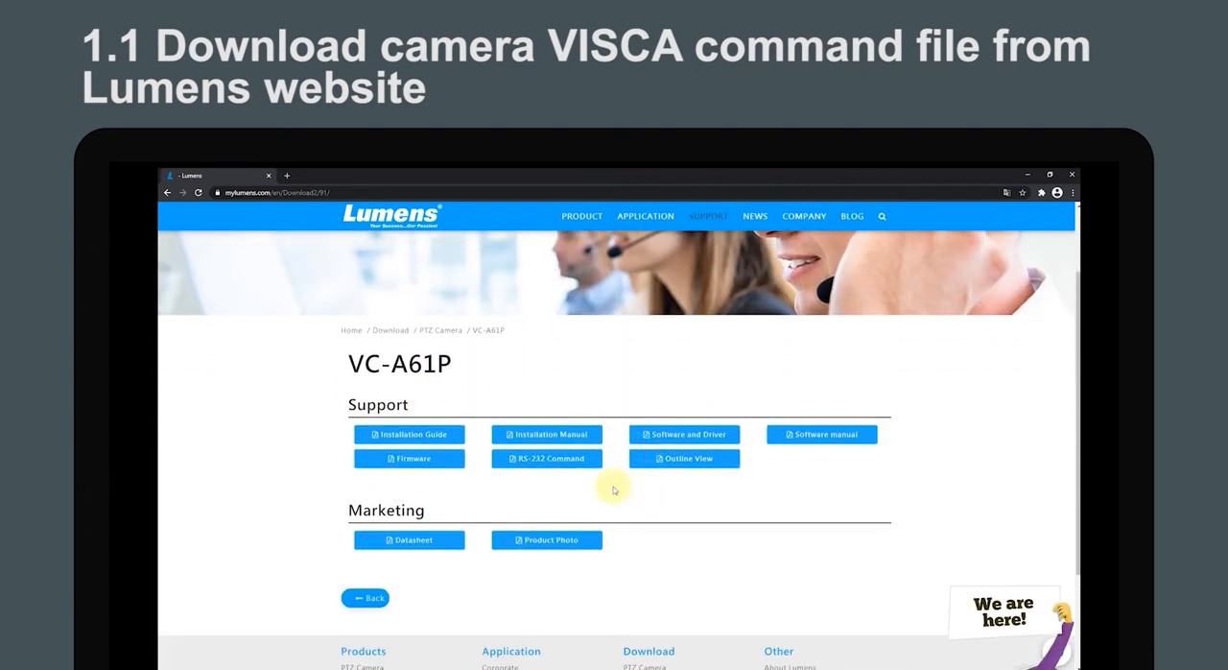
click(546, 458)
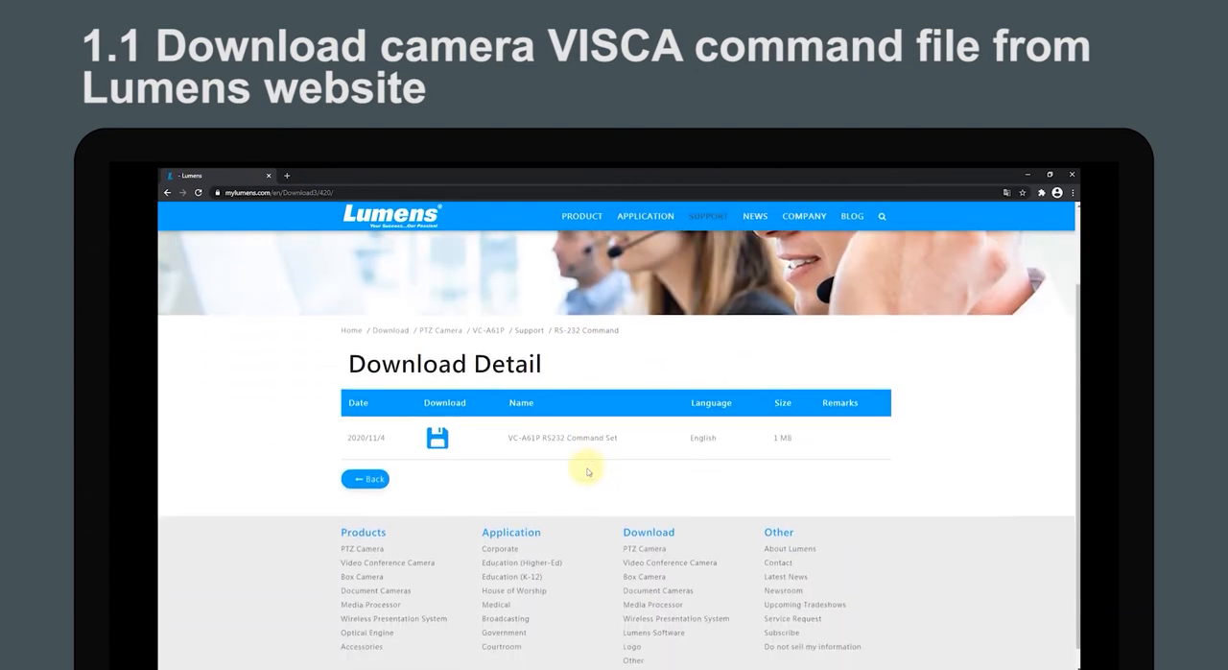
- Open the VC-A61P command PDF and scroll to the VISCA over IP message structure
click(437, 437)
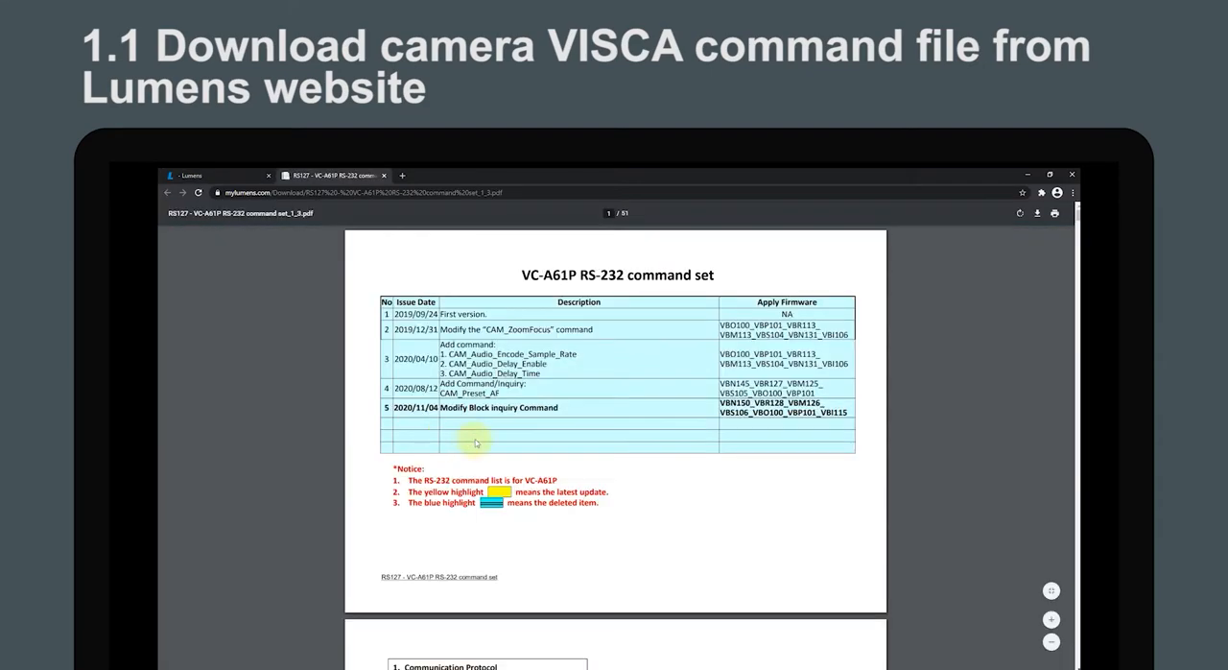
scroll(down, 3)
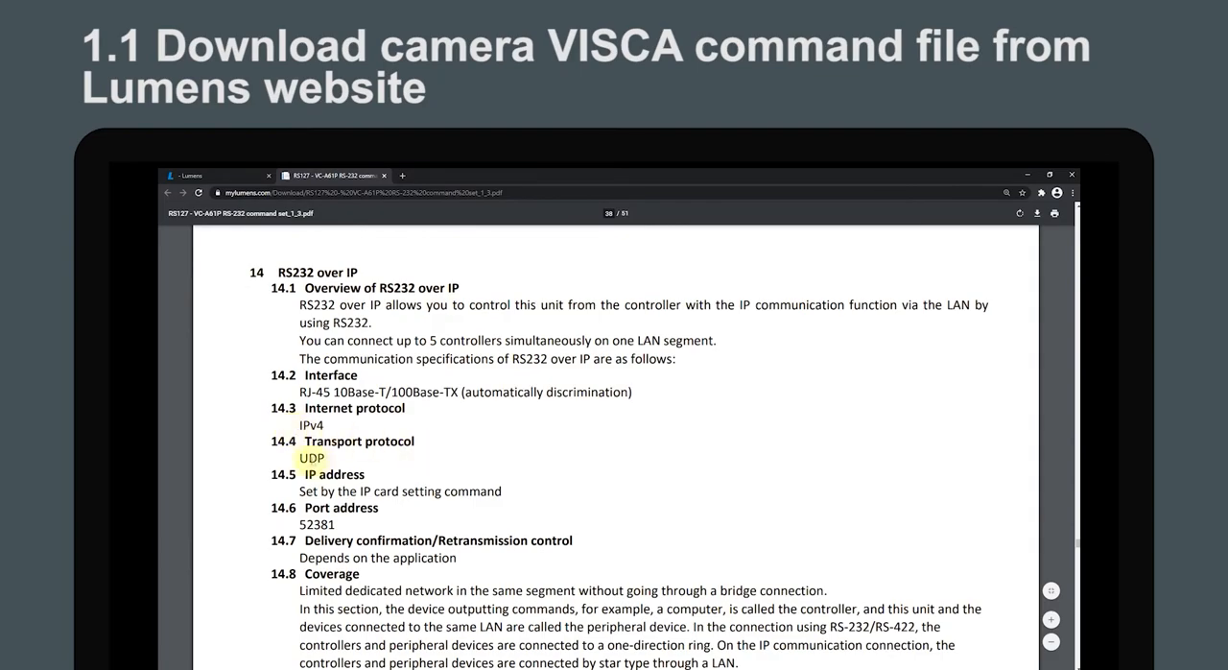
scroll(down, 3)
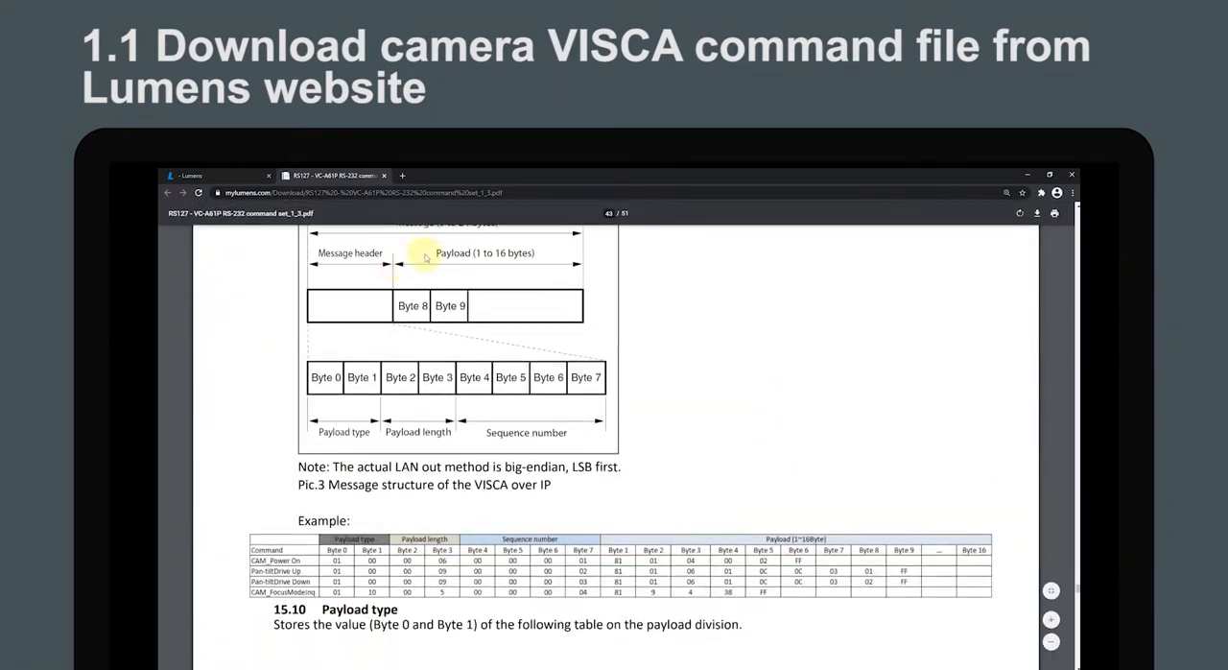
mouse_move(459, 544)
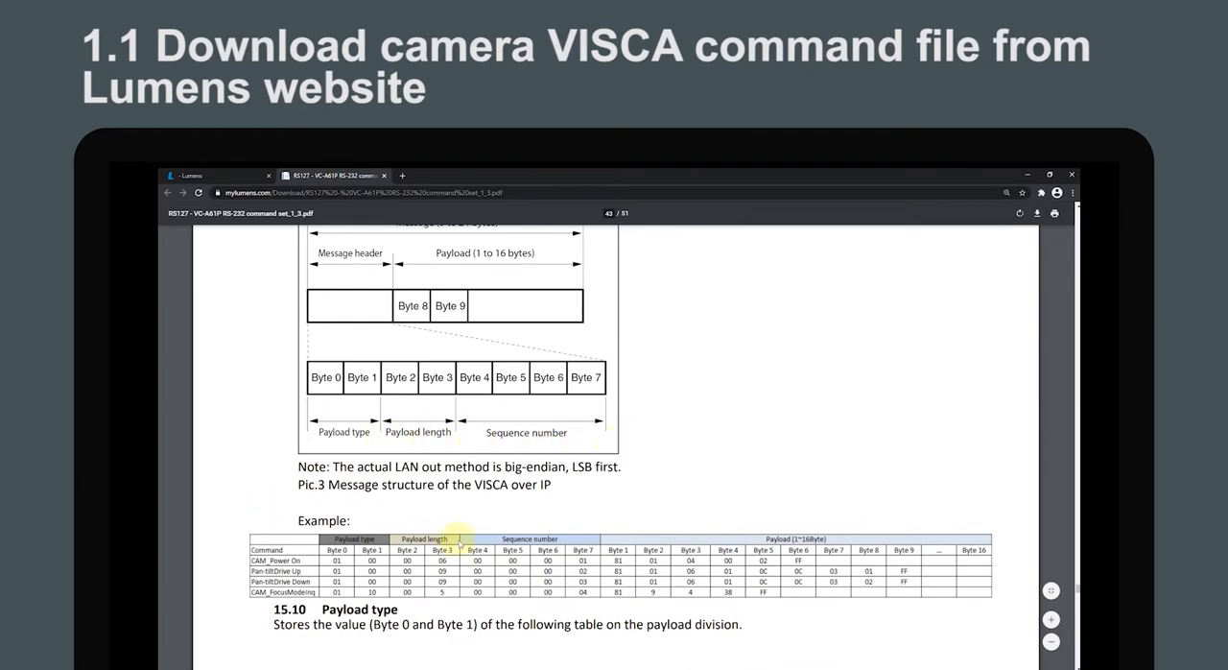
scroll(down, 3)
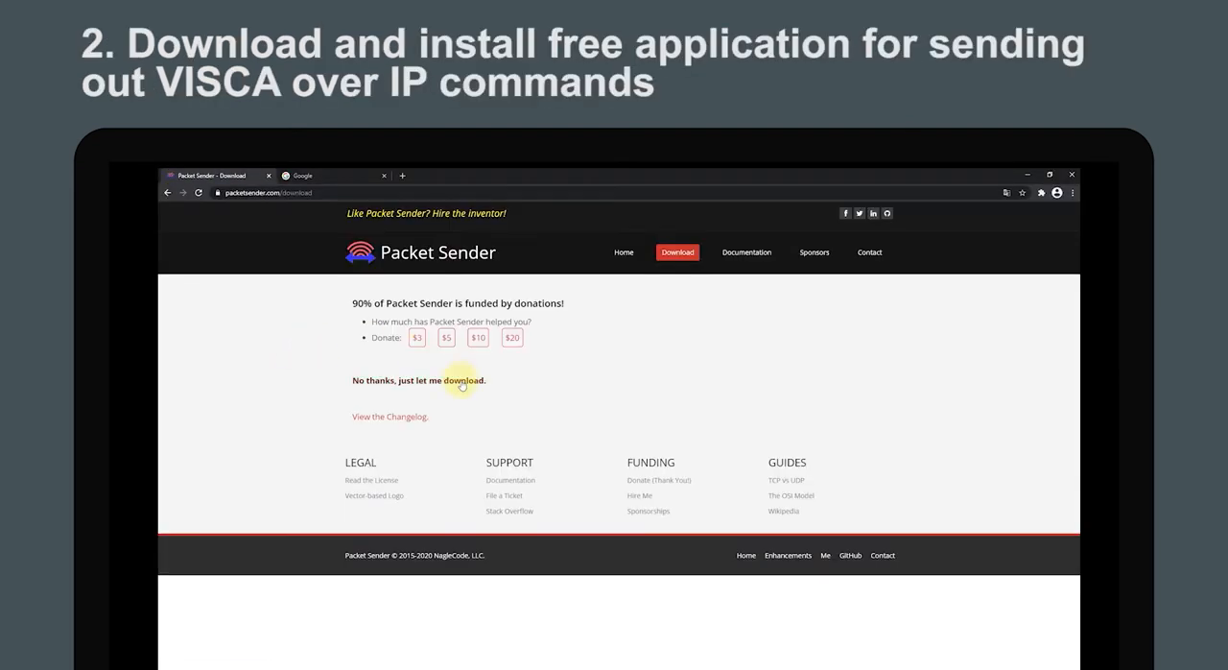
- Download the Packet Sender Windows installer and advance its setup
click(462, 380)
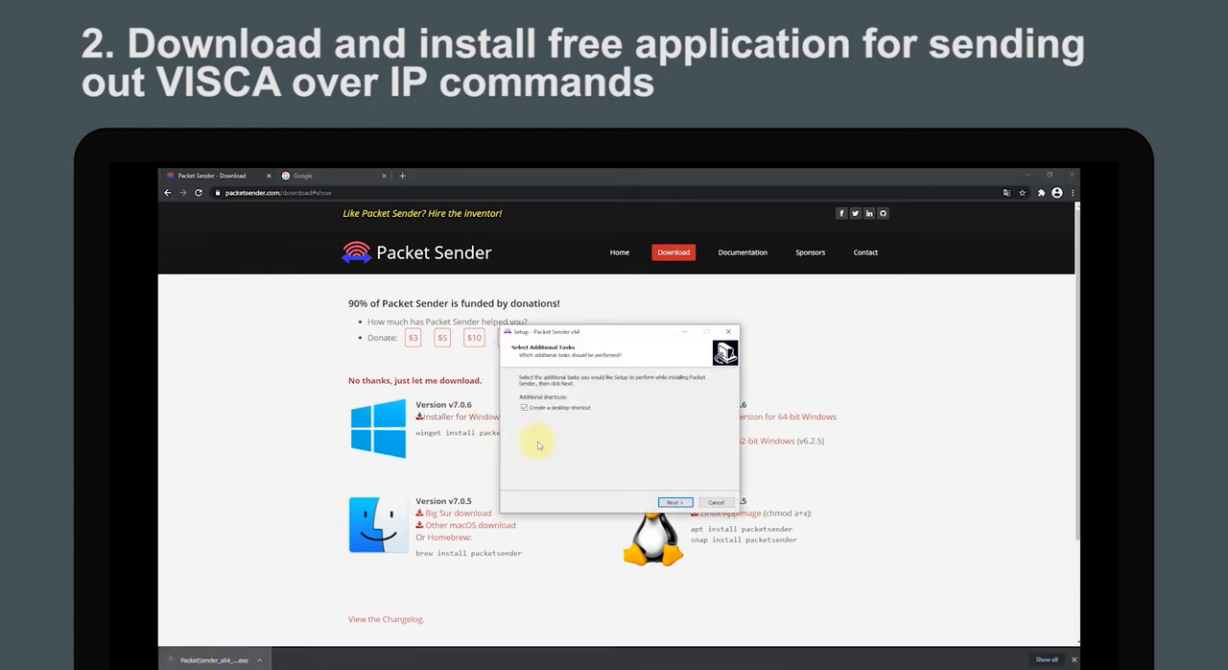
click(675, 502)
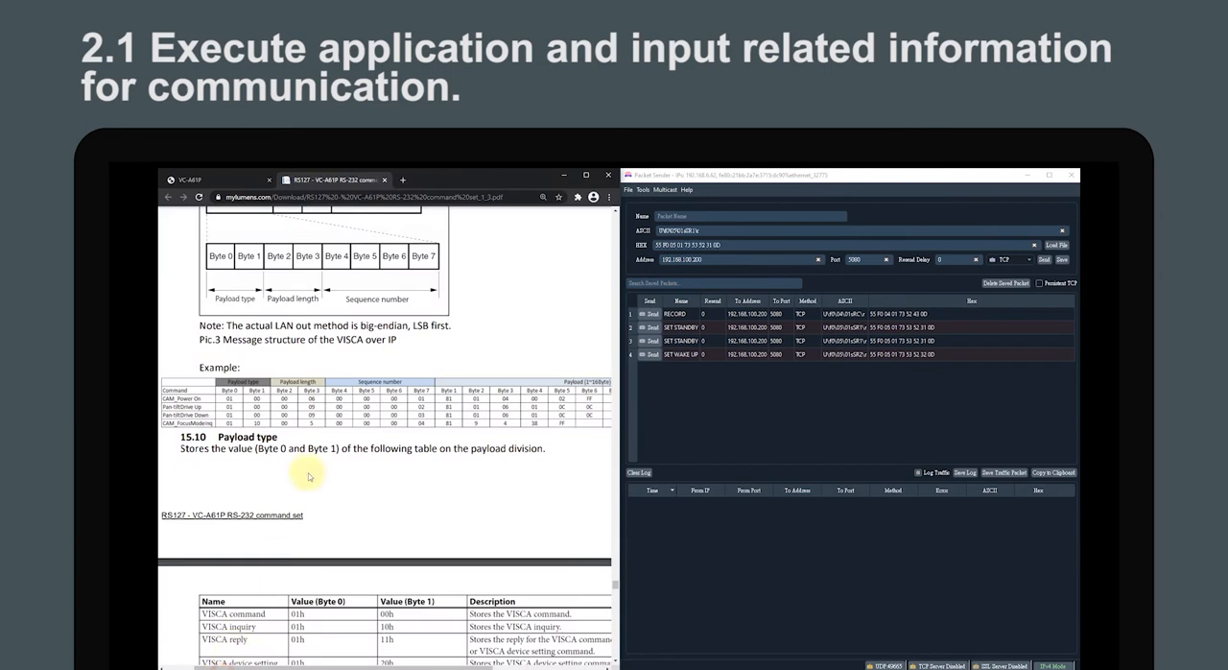
mouse_move(437, 418)
text(6.5)
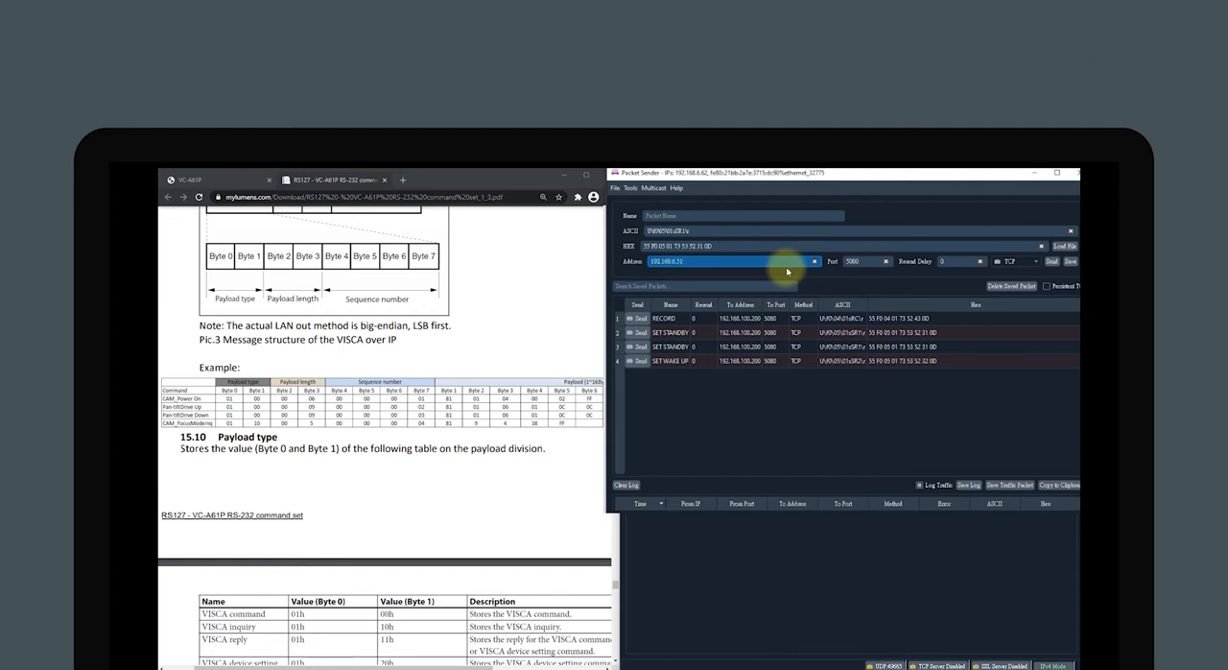
- Select Packet Sender's Port field after entering camera address 192.168.6.51
click(854, 261)
text(52381)
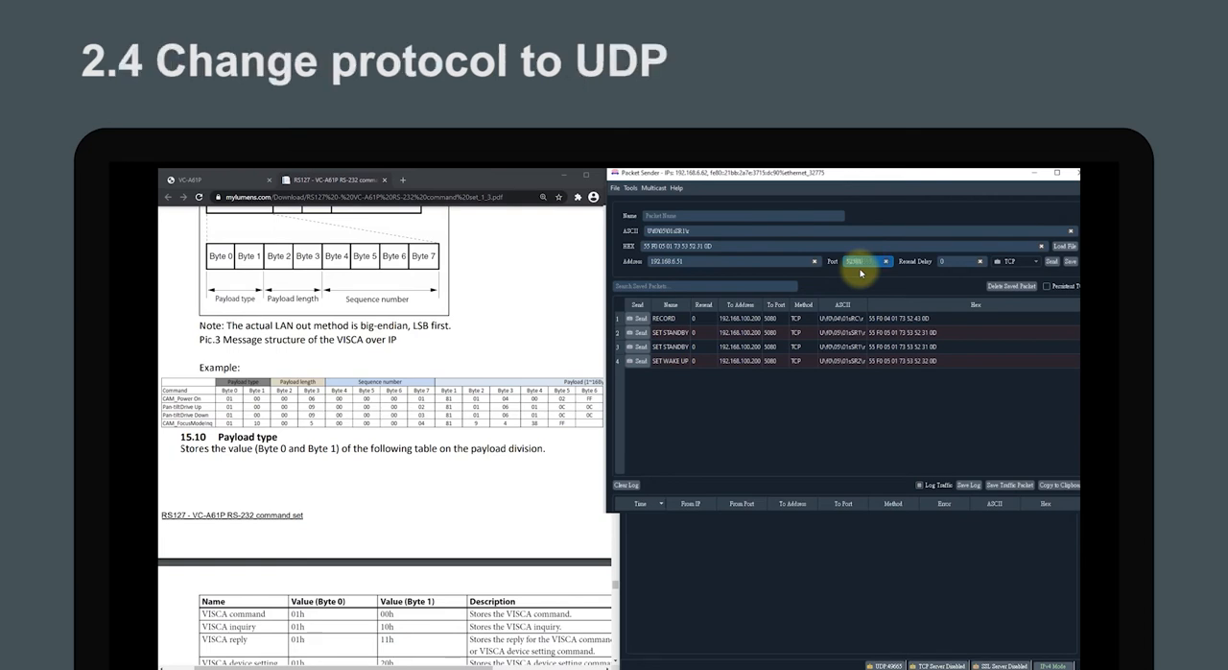
- Switch the Packet Sender protocol from TCP to UDP for port 52381
click(1012, 261)
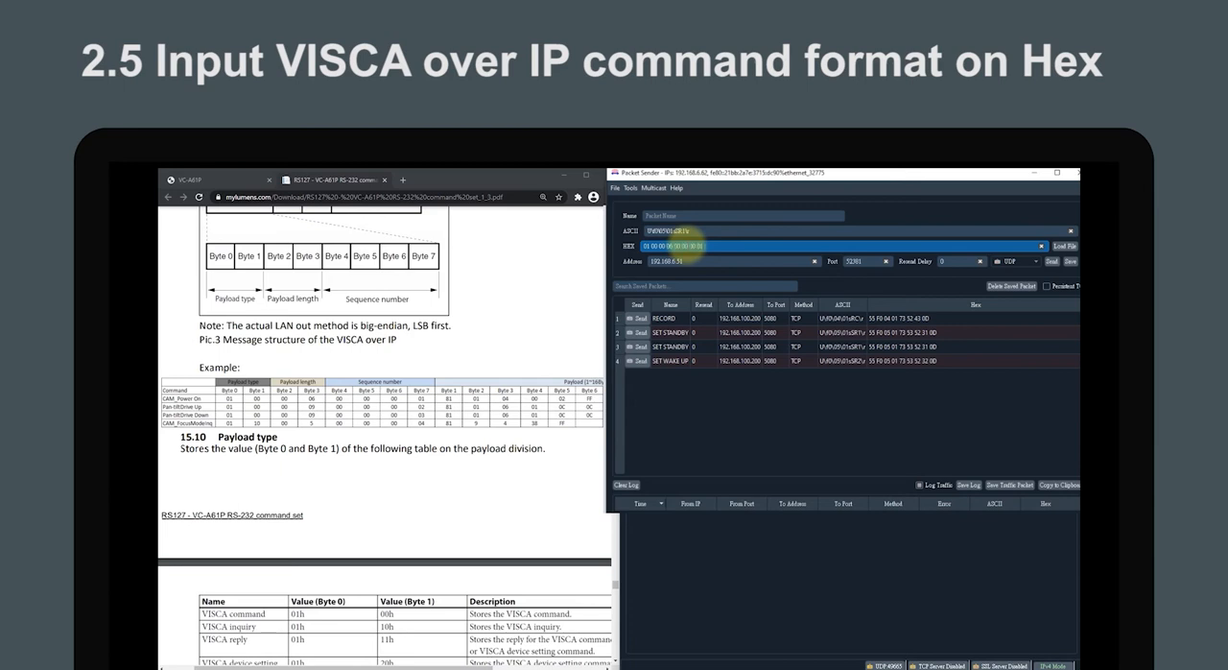
- Finish the power-on hex bytes and bring up the VC-A61P camera web page
text(01 04 00 02 FF)
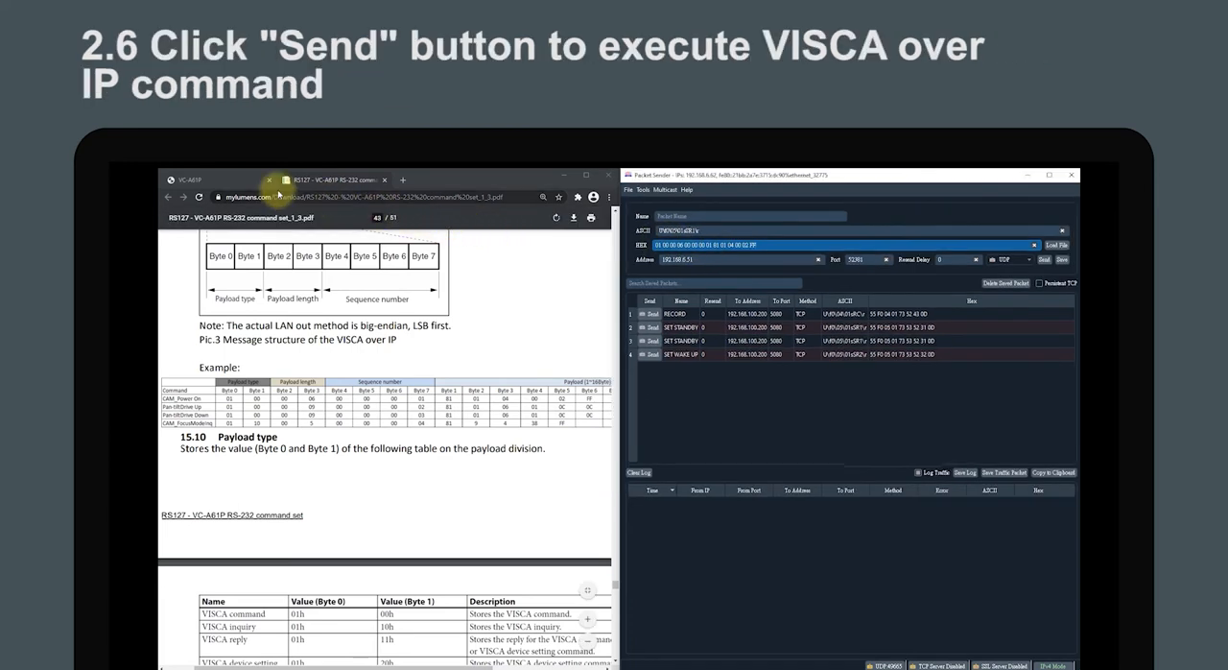
click(216, 179)
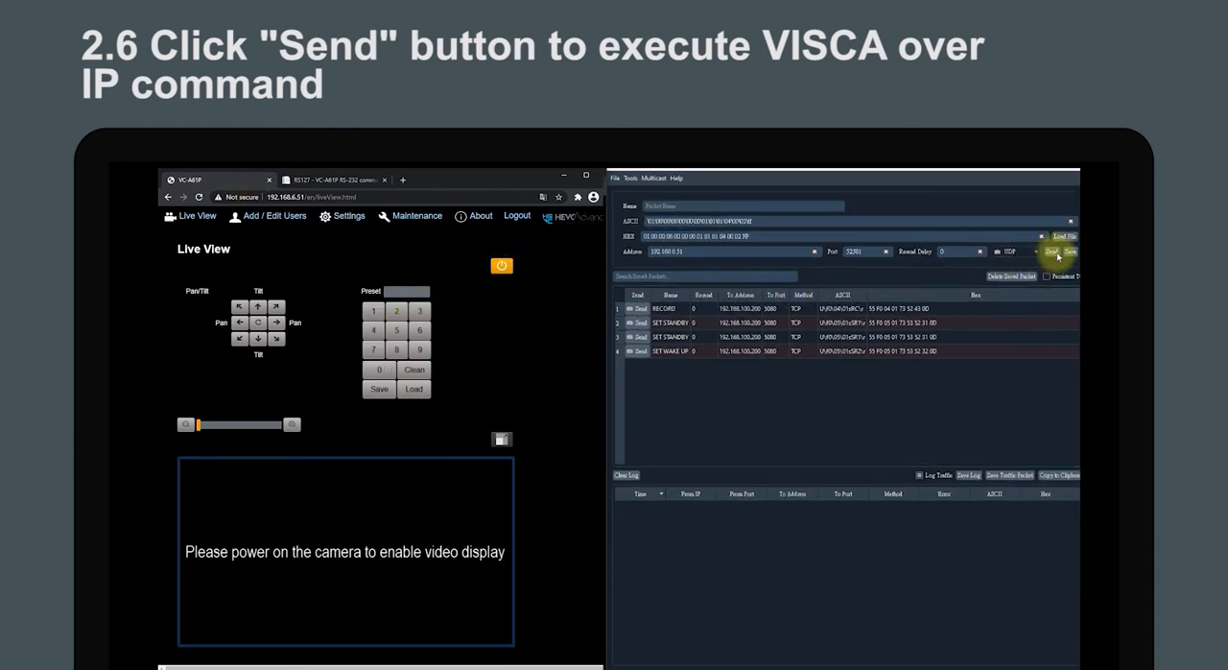
- Send the power-on command to 192.168.6.51:52381 and check the camera's live view
click(1053, 251)
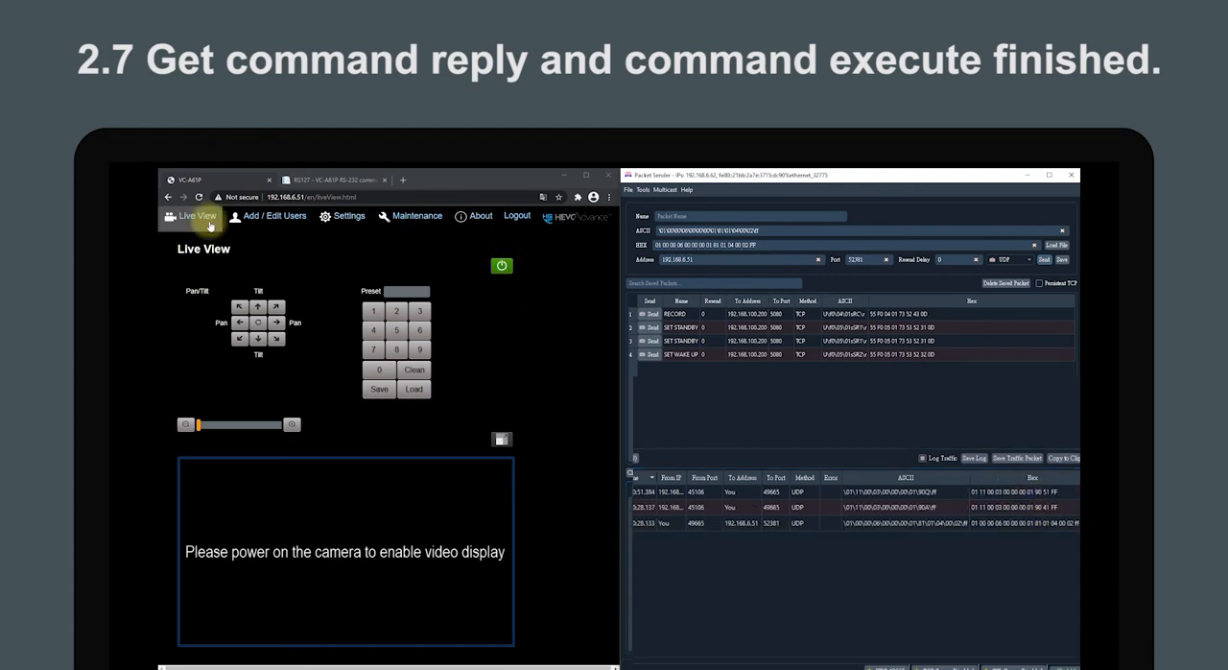
click(326, 179)
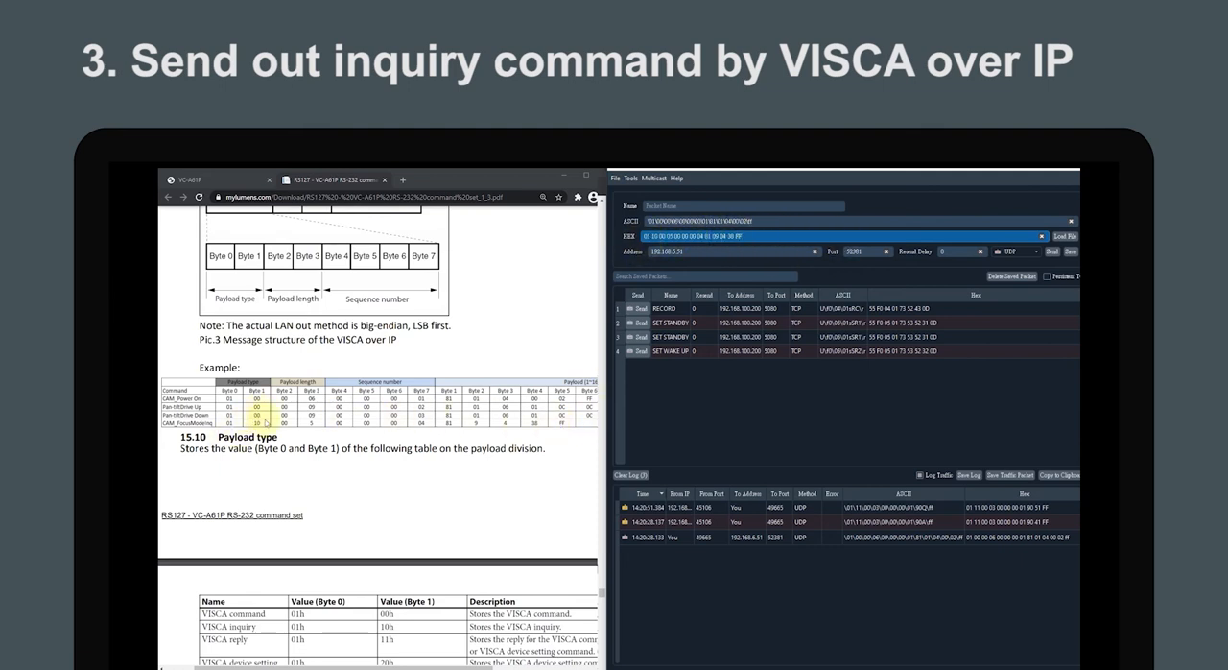
- Send the CAM_FocusModeInq inquiry, then scroll the PDF to RS232 over IP
click(1046, 251)
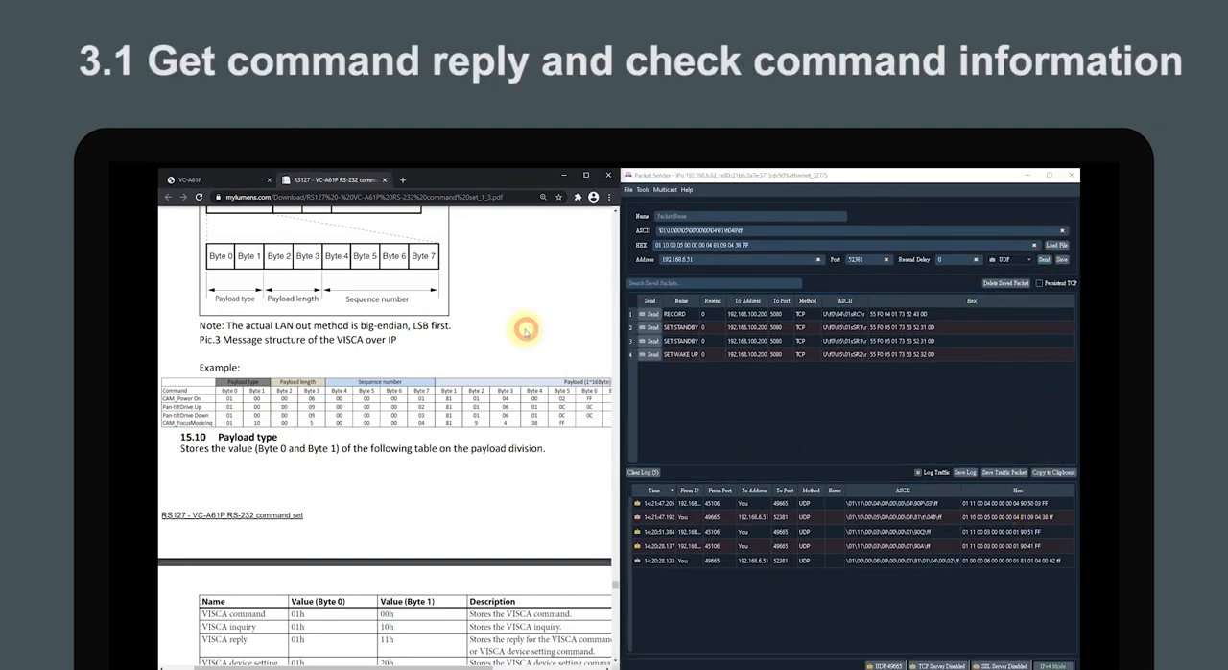
scroll(down, 3)
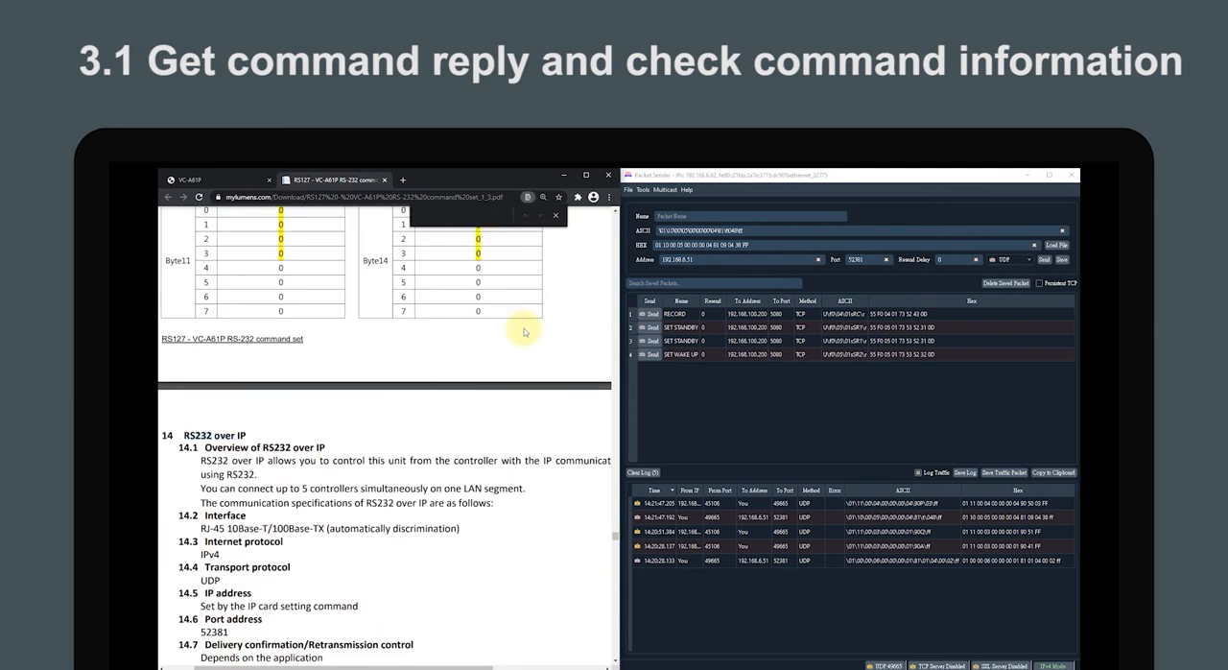